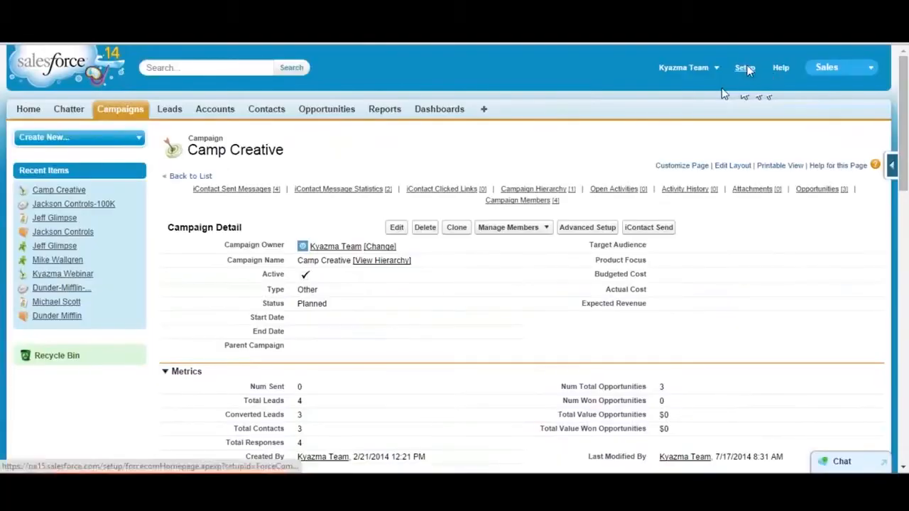
# - Open the Kyazma Team user's detail record from Setup's Manage Users list
pyautogui.click(744, 66)
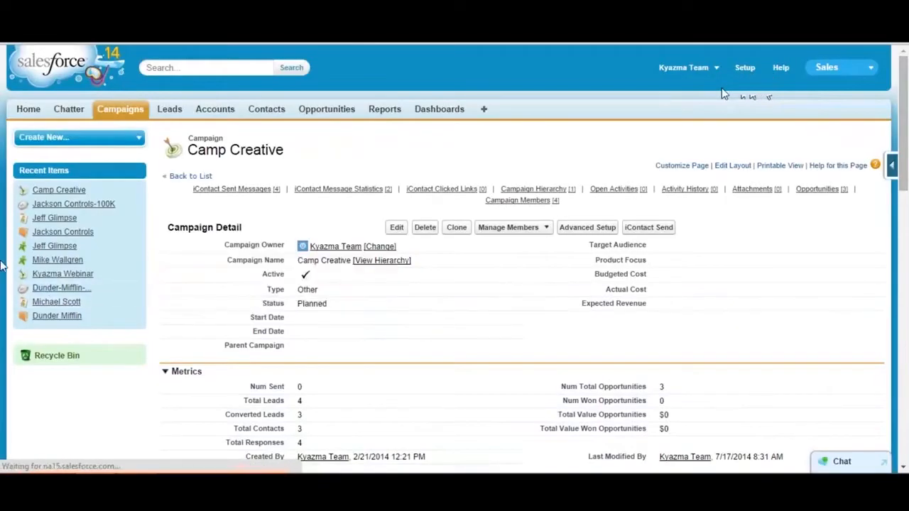
pyautogui.click(744, 67)
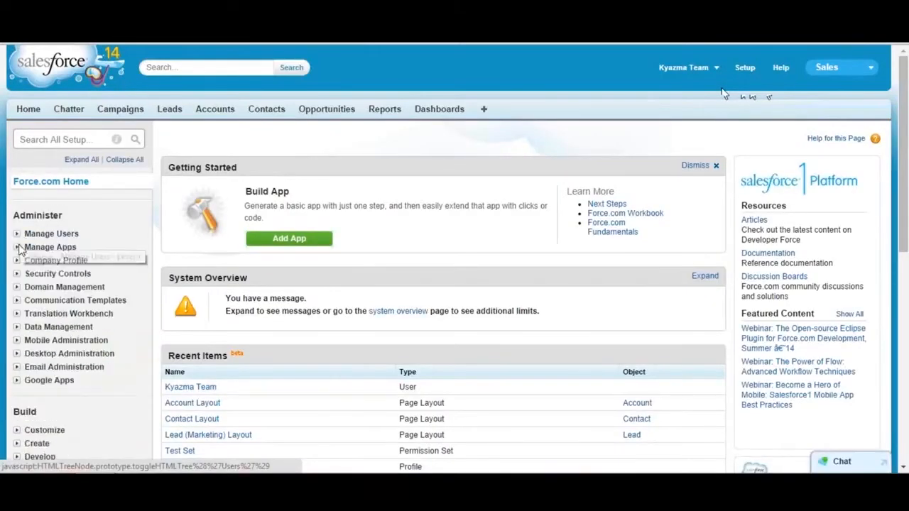
pyautogui.click(51, 233)
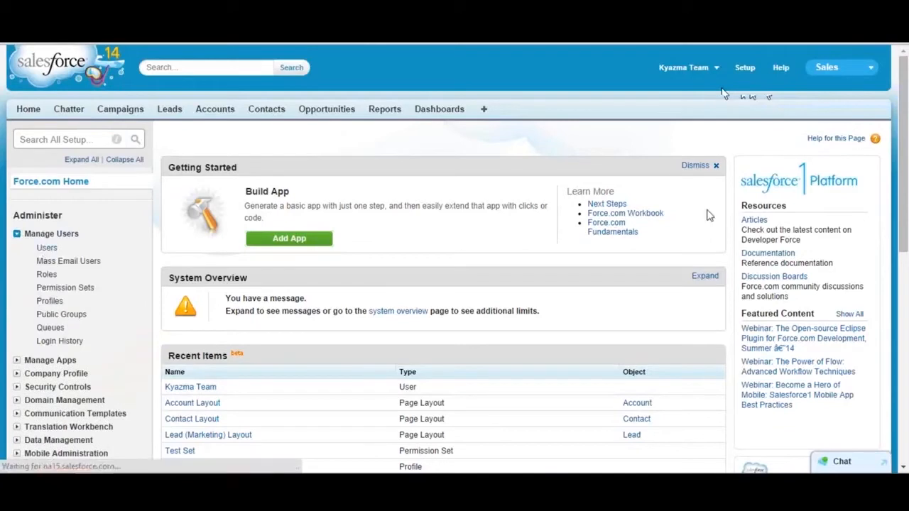
pyautogui.click(46, 247)
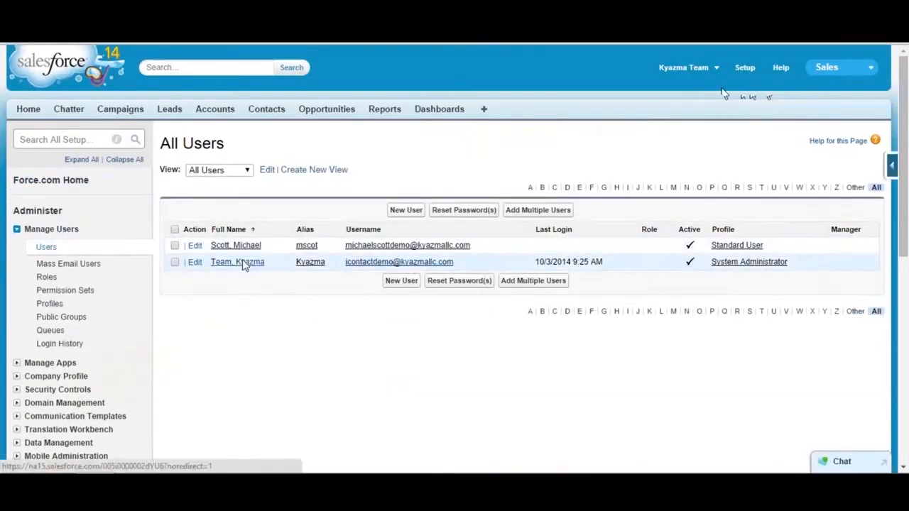
pyautogui.click(236, 261)
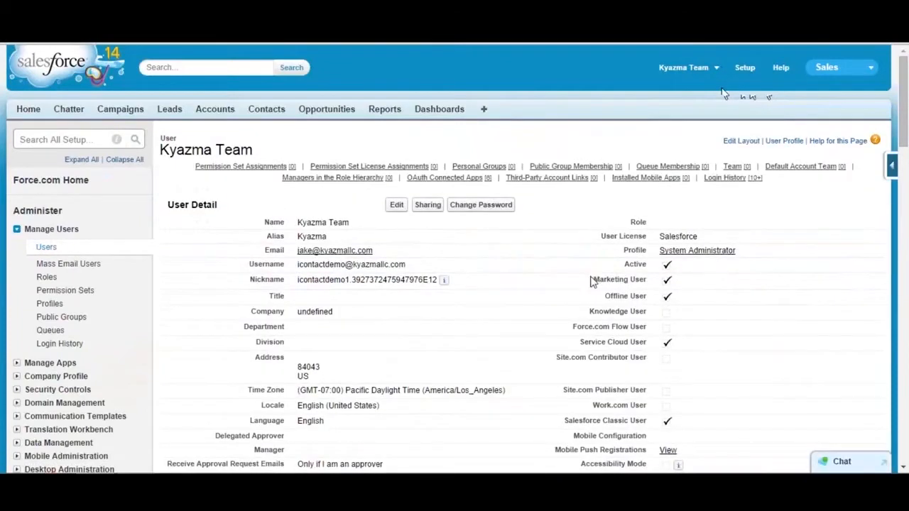
# - Highlight the Marketing User setting, then go to the Campaigns home page
pyautogui.doubleClick(618, 279)
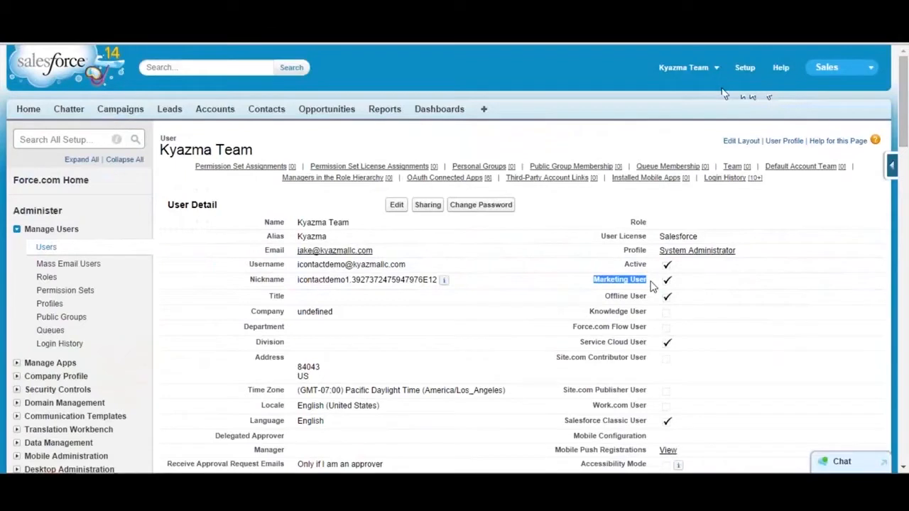
pyautogui.moveTo(701, 214)
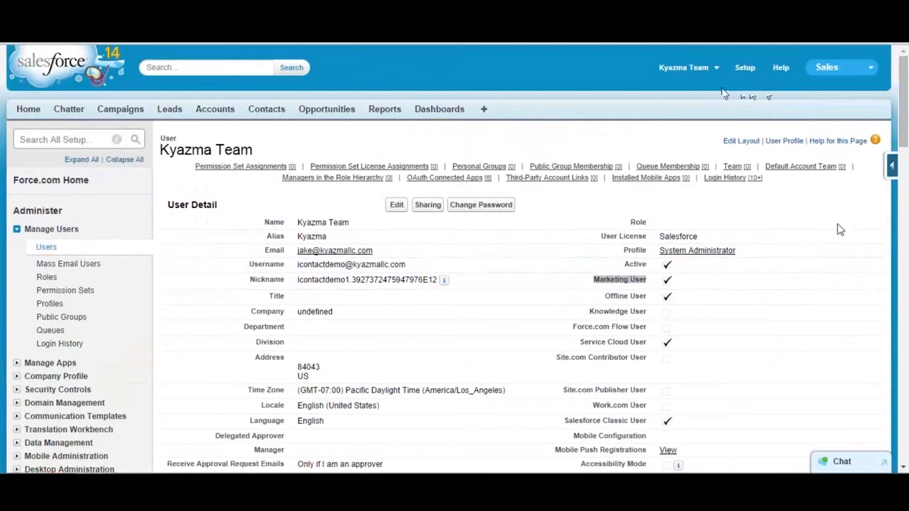
pyautogui.click(120, 109)
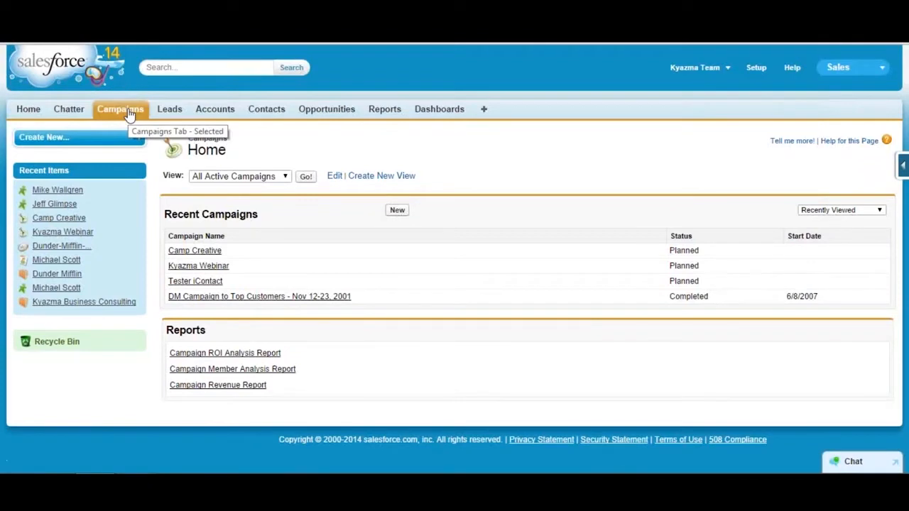
# - Open the Camp Creative campaign from Recent Campaigns
pyautogui.click(195, 250)
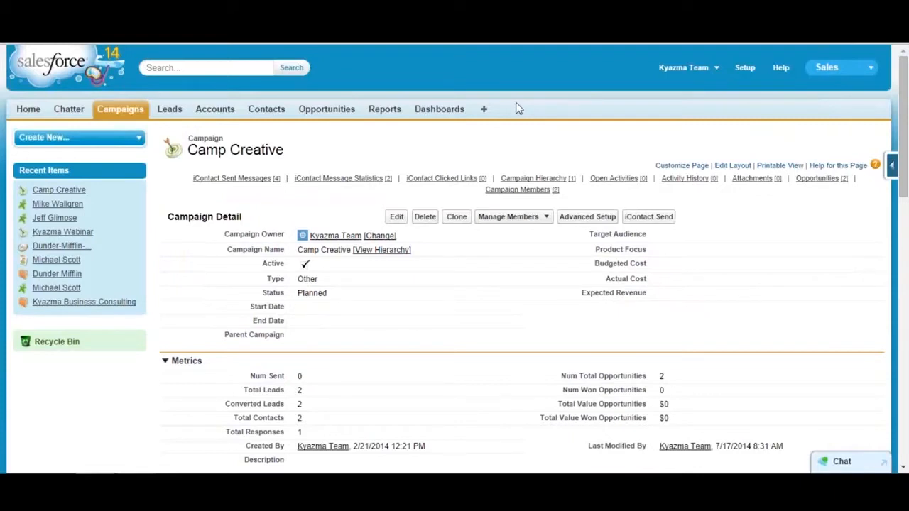
pyautogui.moveTo(495, 142)
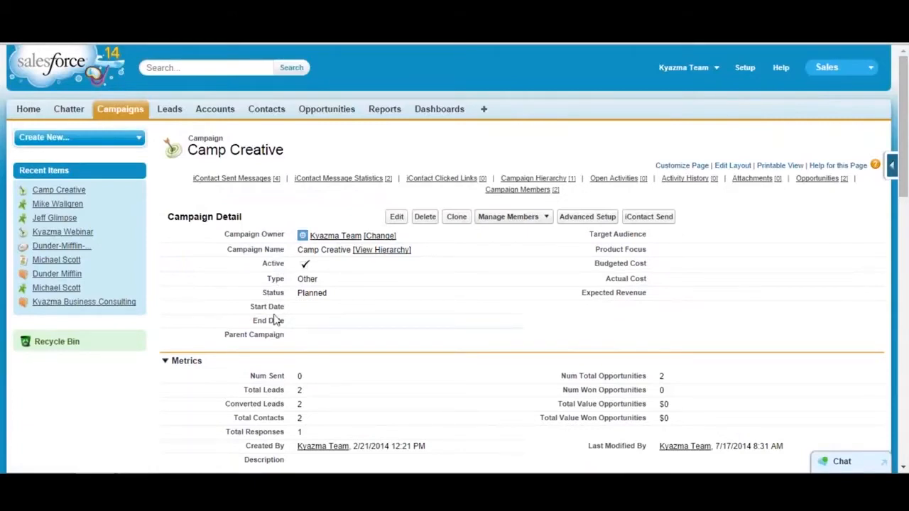
pyautogui.moveTo(278, 338)
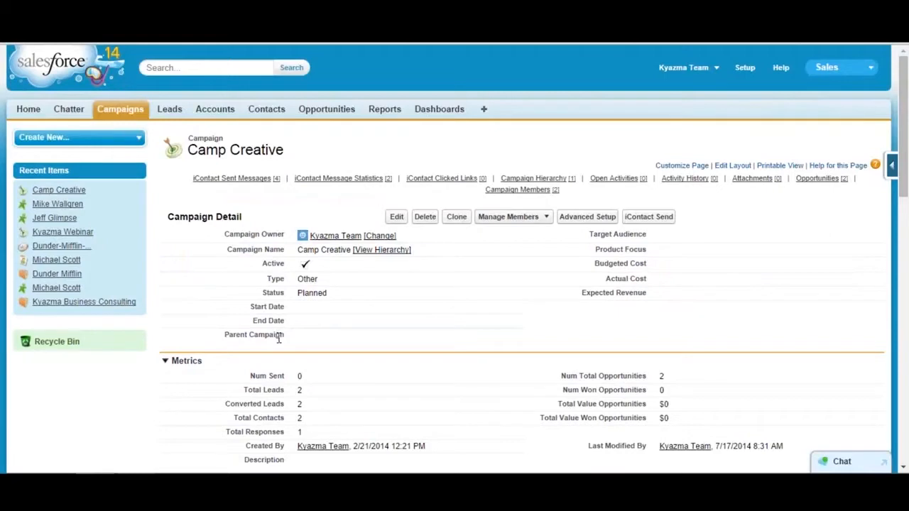
pyautogui.moveTo(280, 347)
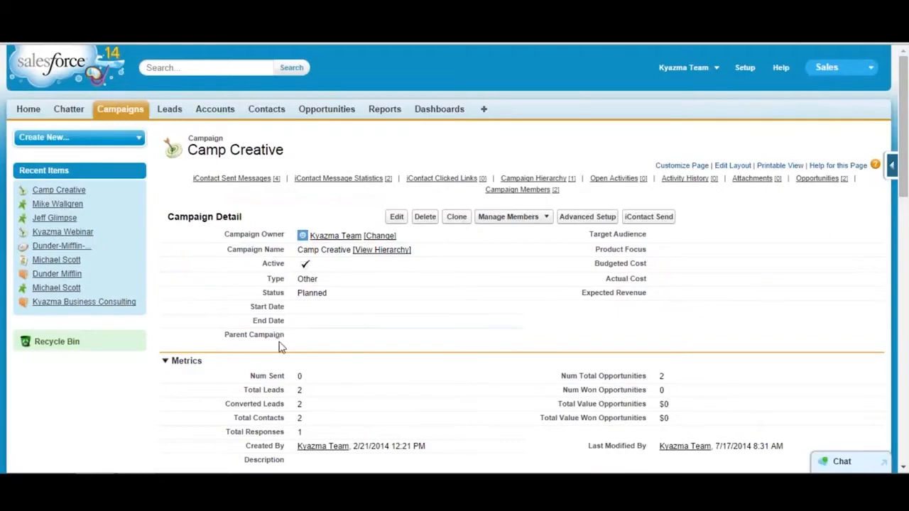
pyautogui.moveTo(616, 277)
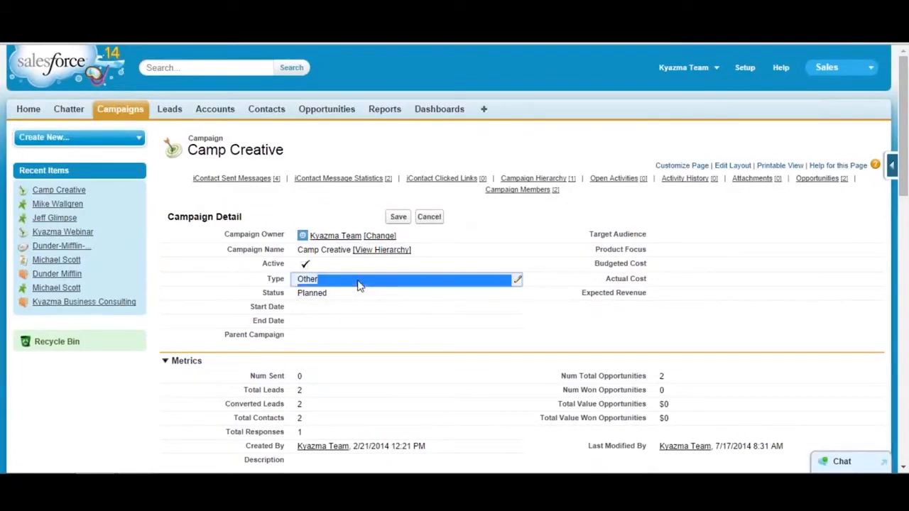
# - Browse the campaign Type options and cancel, keeping Type as Other
pyautogui.click(376, 279)
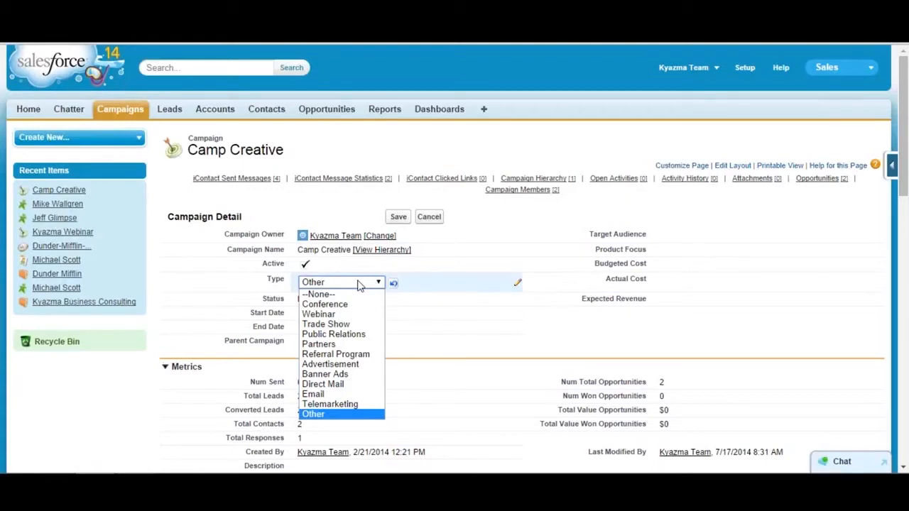
pyautogui.moveTo(382, 284)
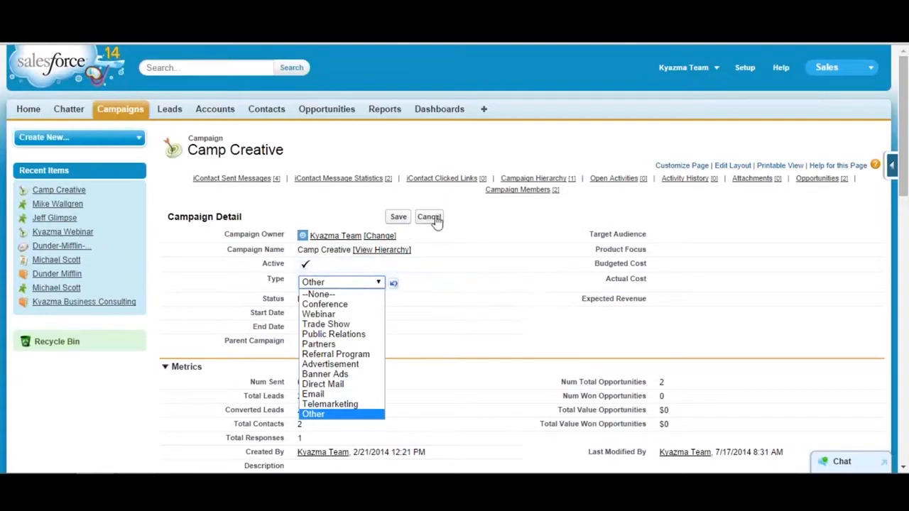
pyautogui.click(429, 216)
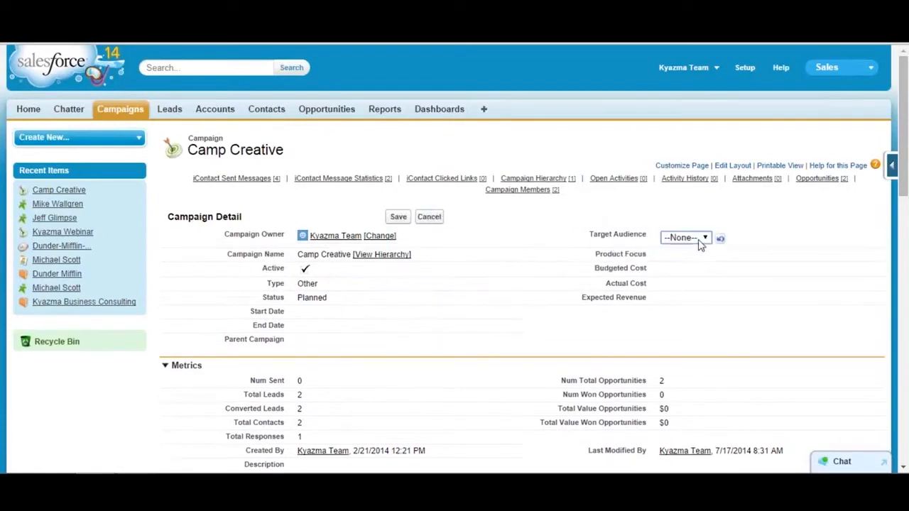
# - Leave Target Audience at --None--, start editing Product Focus, then discard the inline edits
pyautogui.click(684, 238)
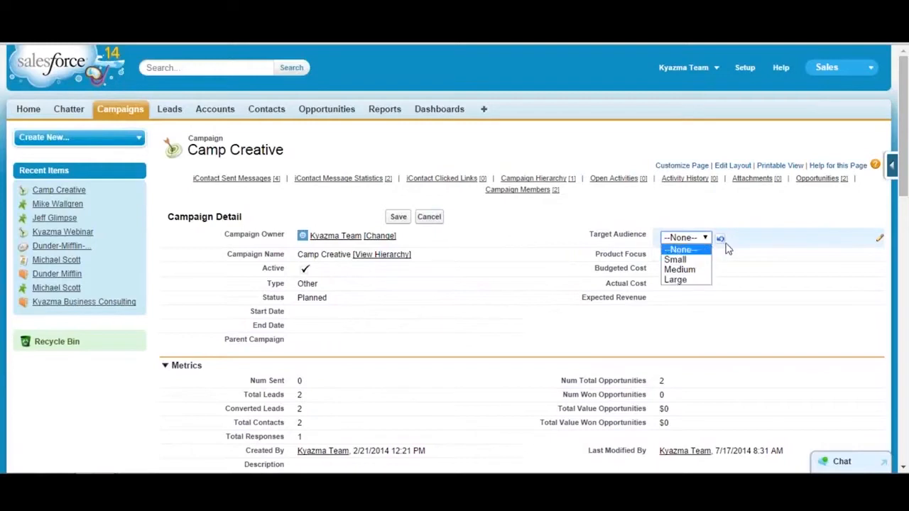
pyautogui.click(680, 248)
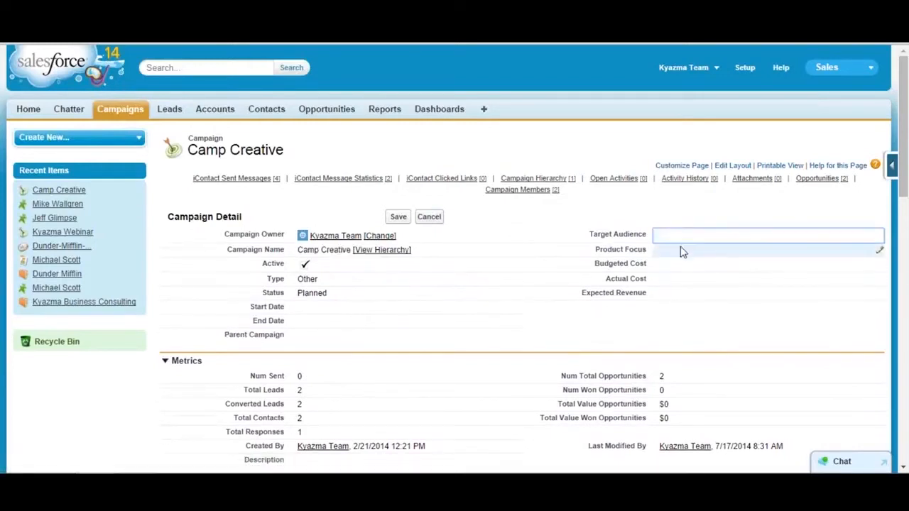
pyautogui.click(688, 253)
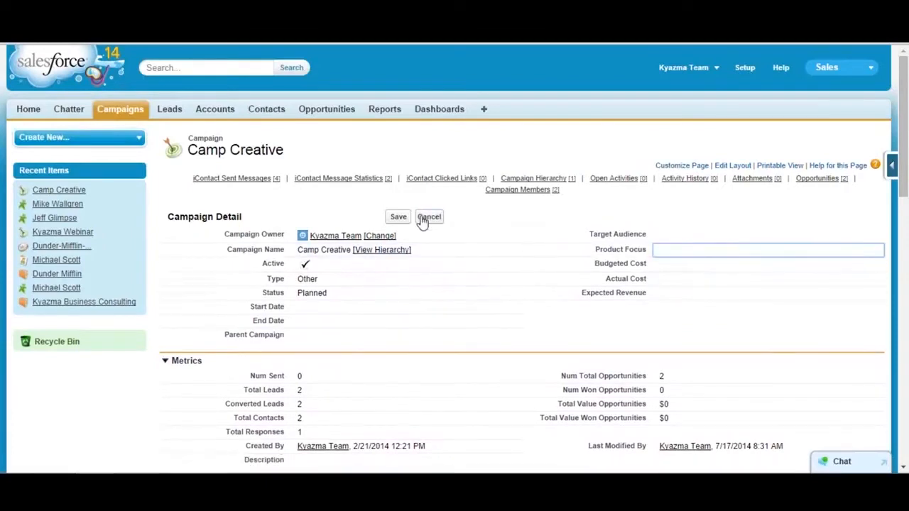
pyautogui.click(429, 216)
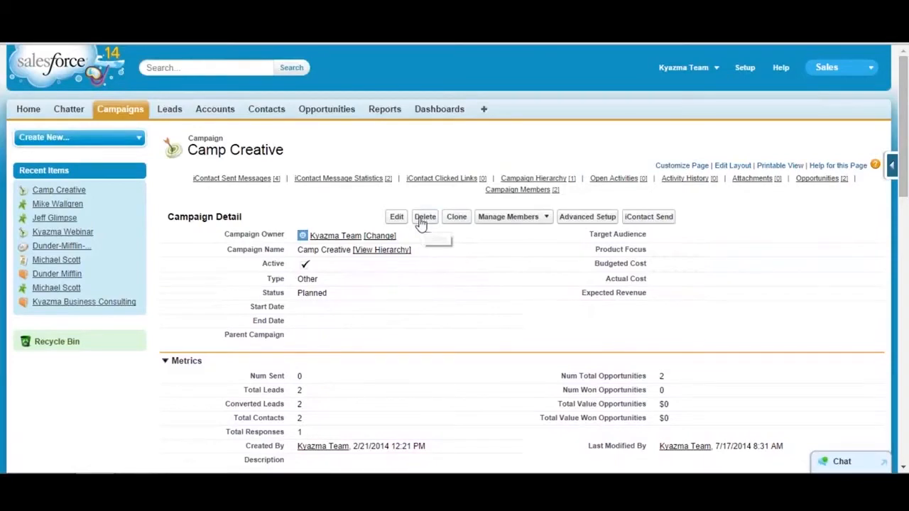
pyautogui.moveTo(383, 198)
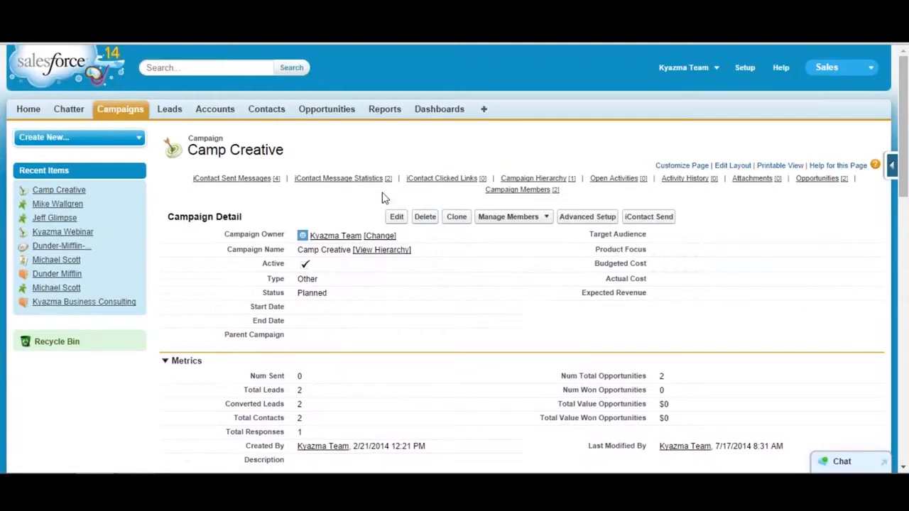
pyautogui.moveTo(397, 217)
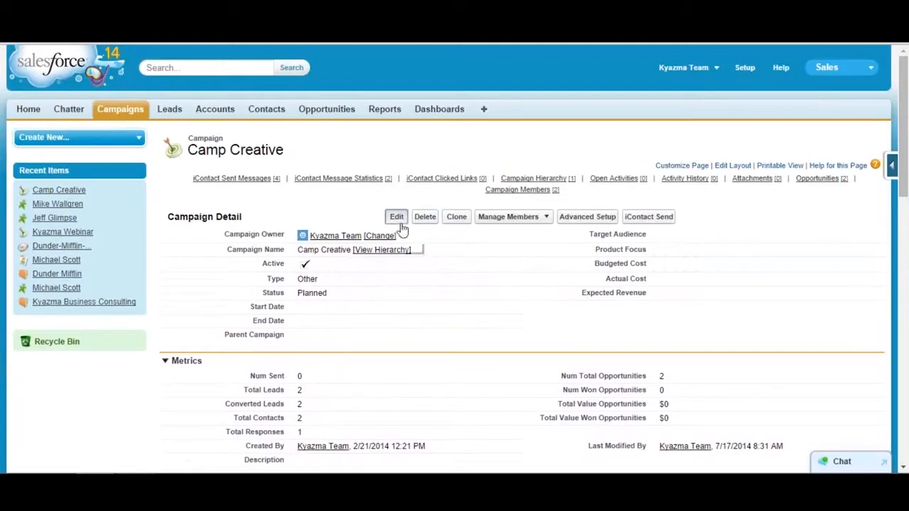
# - Open Camp Creative's full edit form and leave it without saving
pyautogui.click(396, 216)
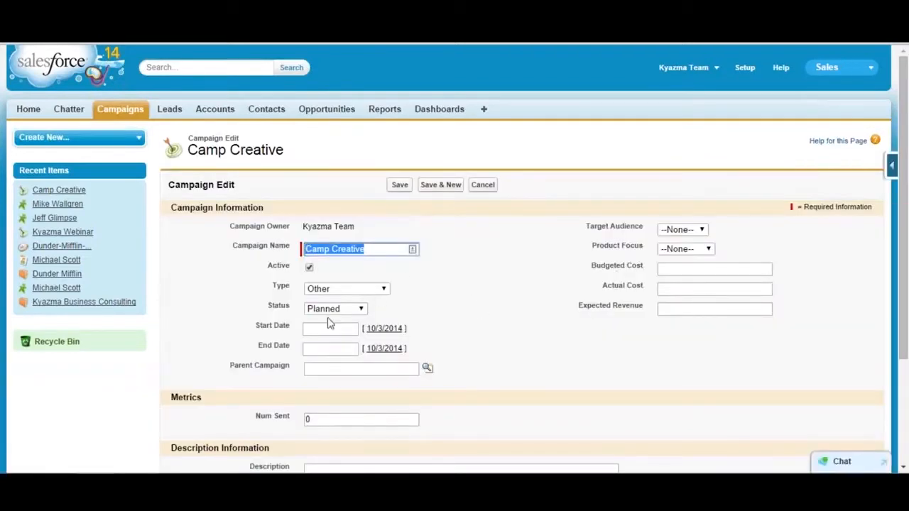
pyautogui.moveTo(654, 255)
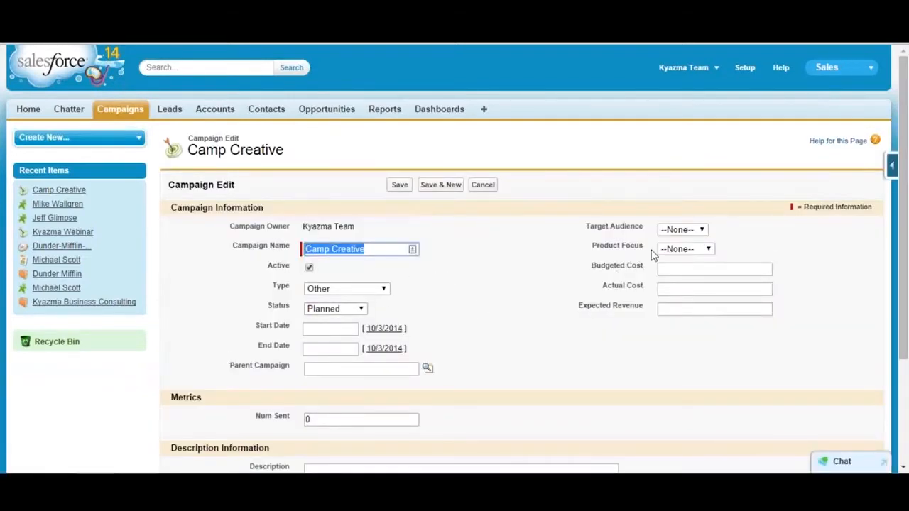
pyautogui.moveTo(444, 406)
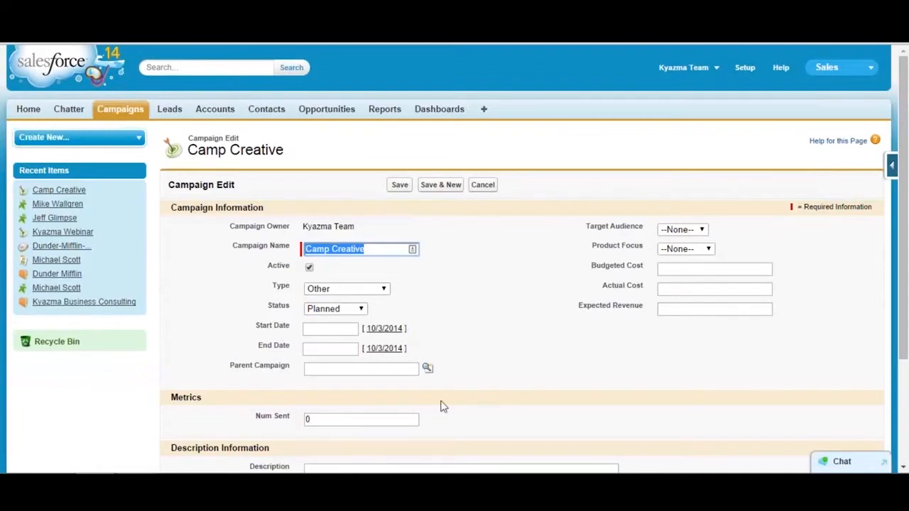
pyautogui.moveTo(489, 209)
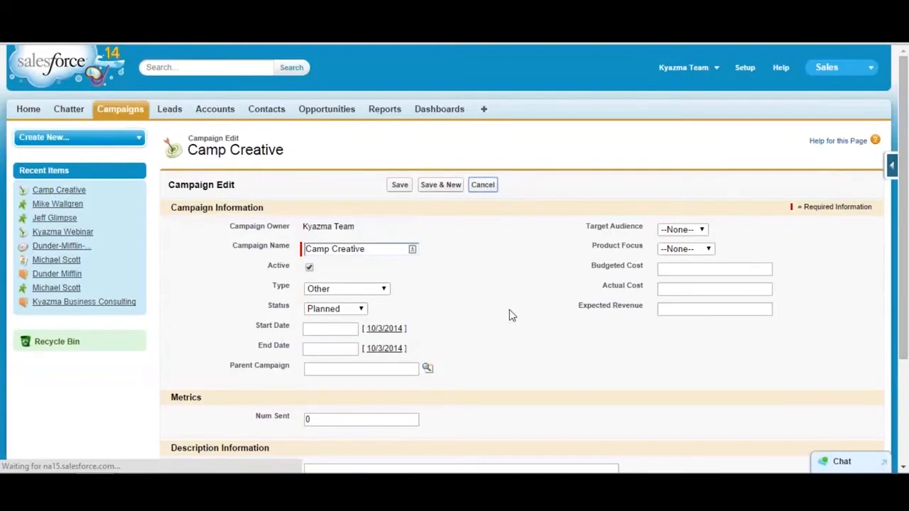
pyautogui.click(399, 185)
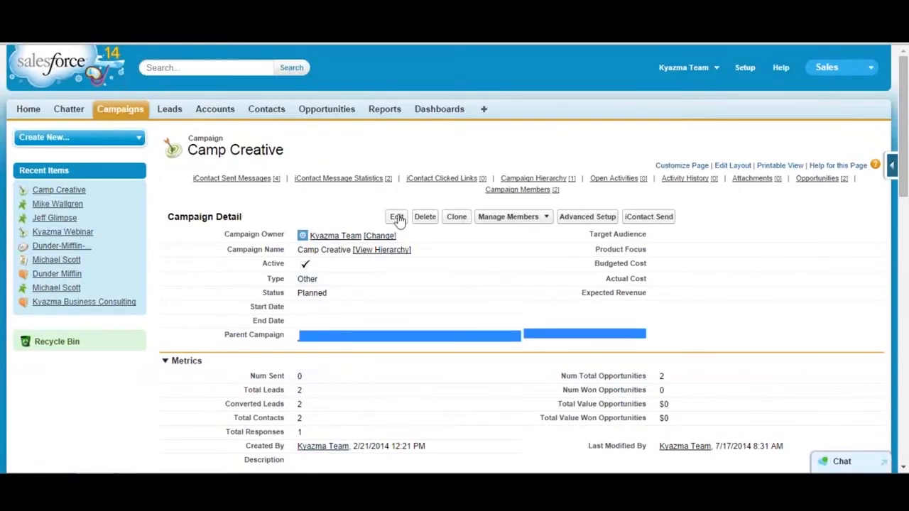
pyautogui.click(397, 216)
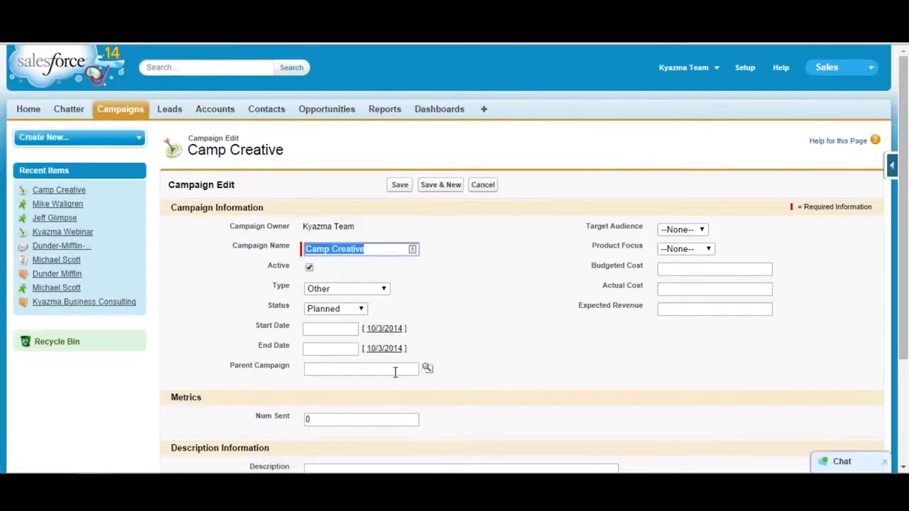
pyautogui.click(360, 370)
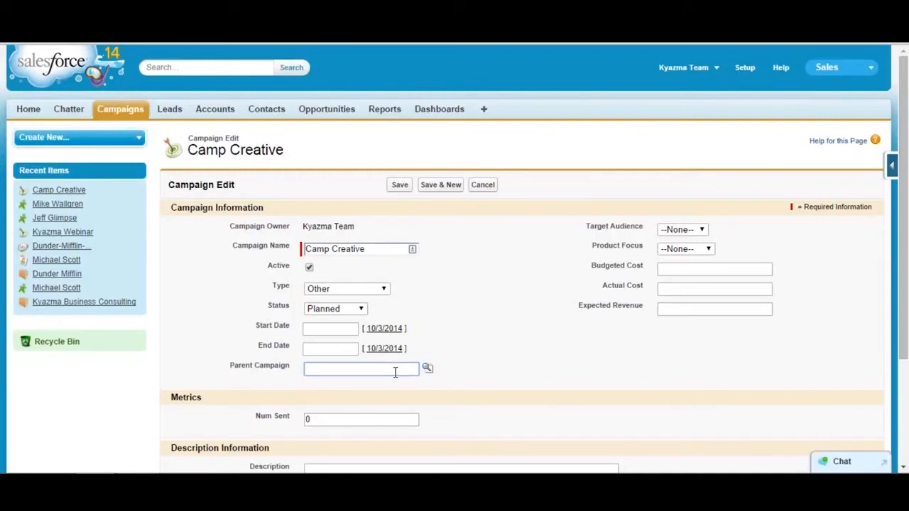
pyautogui.click(360, 368)
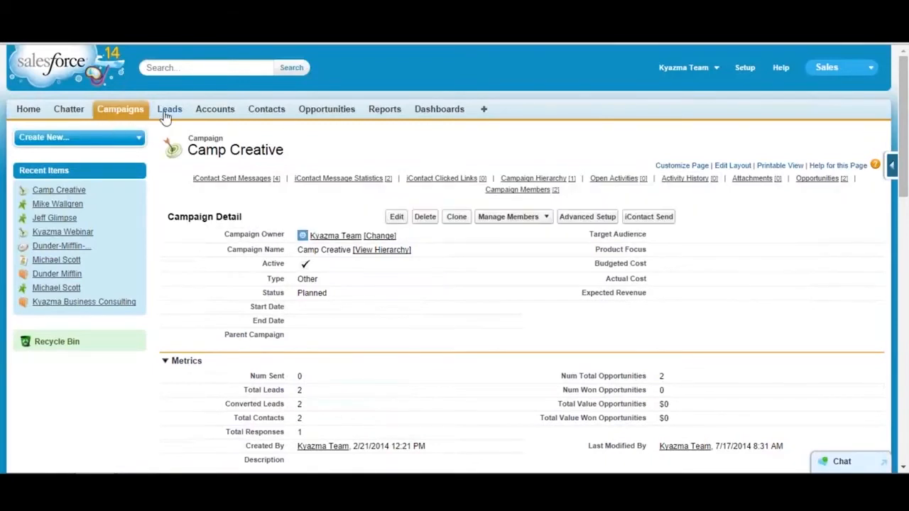
pyautogui.click(169, 108)
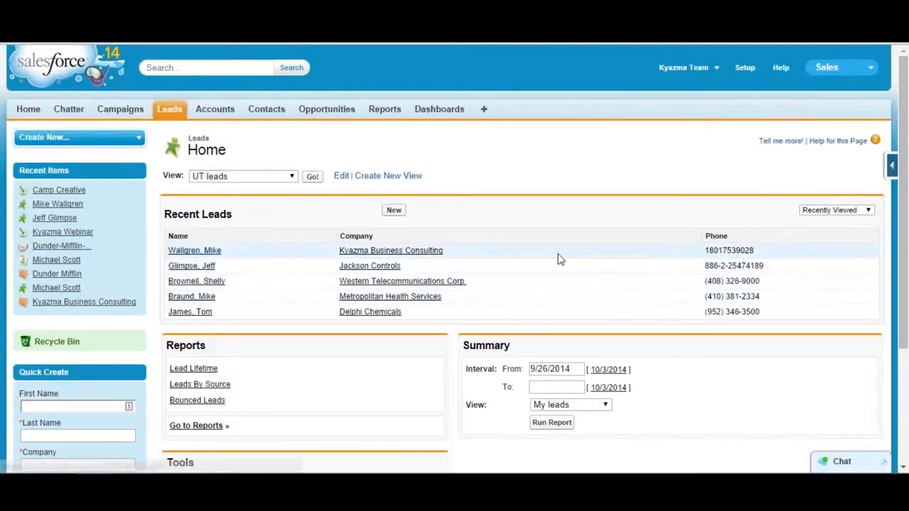
pyautogui.click(194, 249)
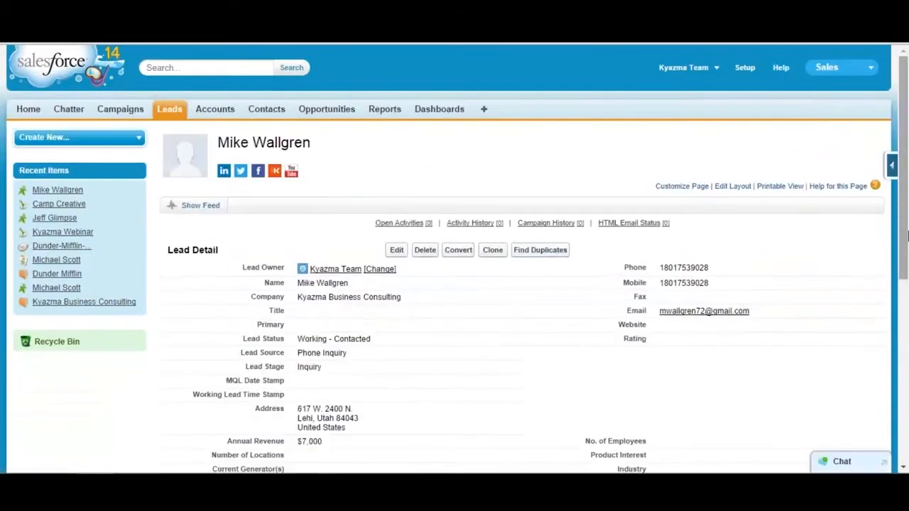
pyautogui.scroll(-3)
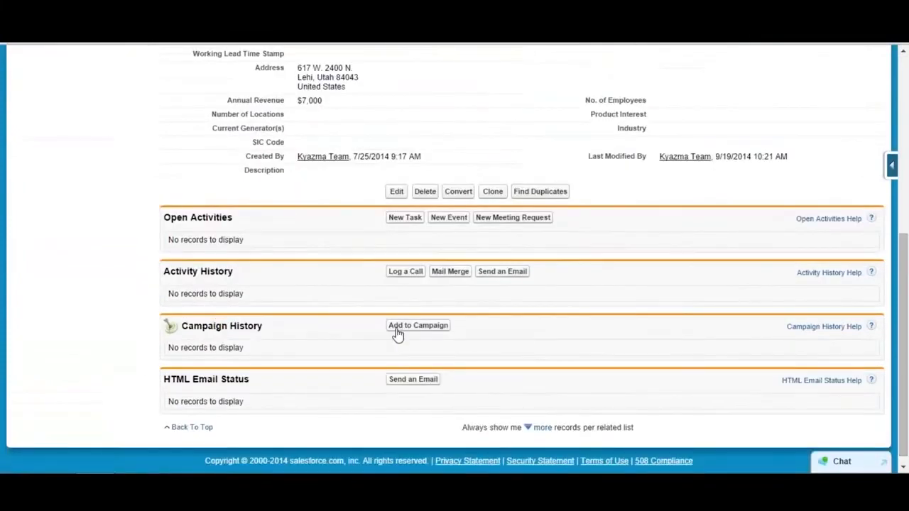
pyautogui.click(418, 326)
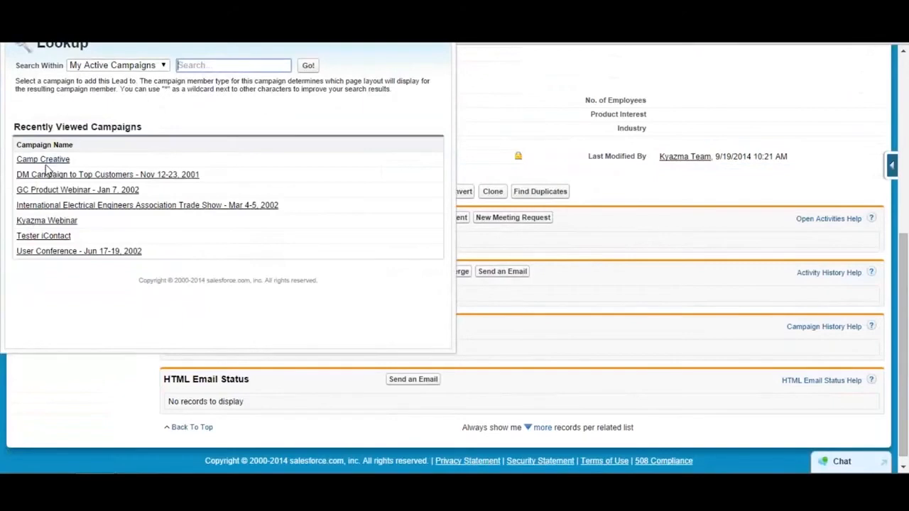
pyautogui.click(42, 159)
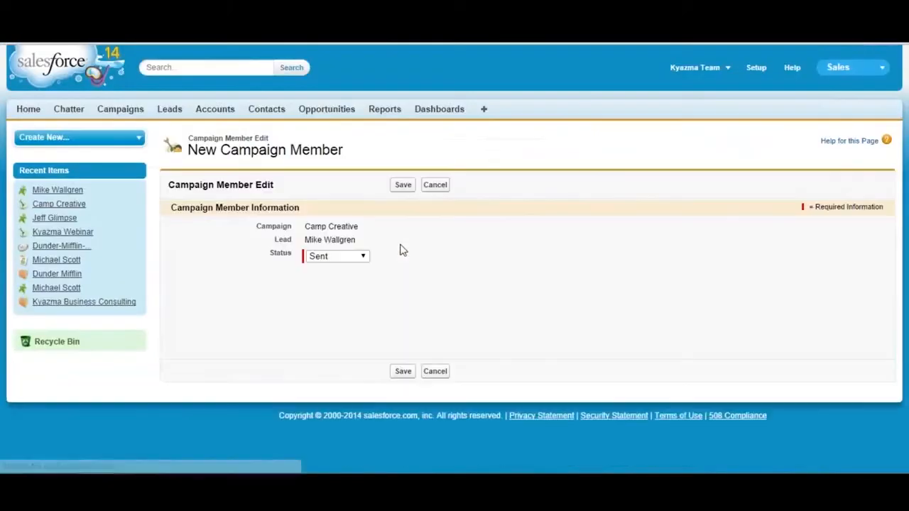
pyautogui.click(336, 255)
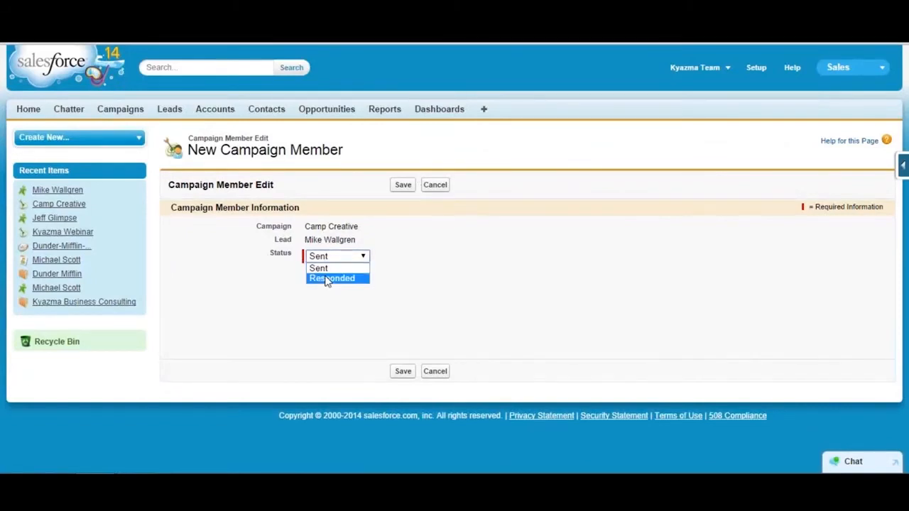
pyautogui.click(331, 278)
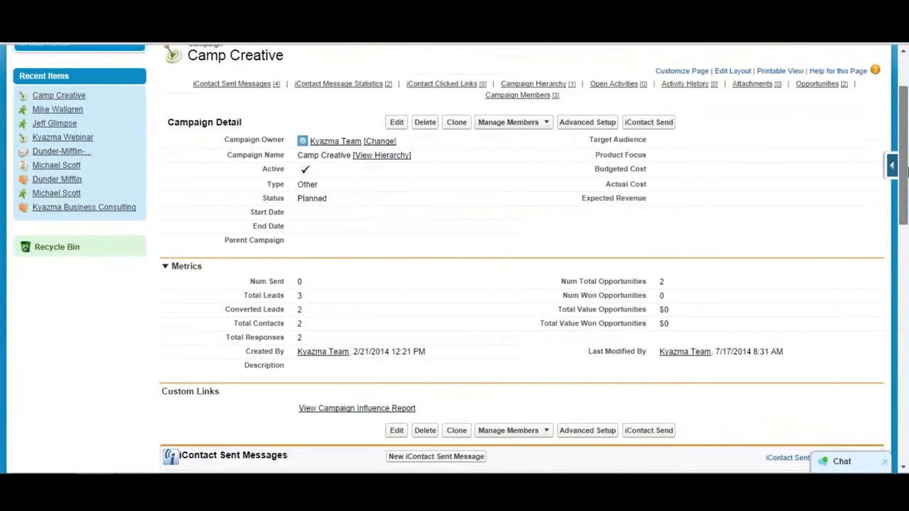
# - Try Add Members - Search, return, then start Add Members - Import File for Camp Creative
pyautogui.click(509, 122)
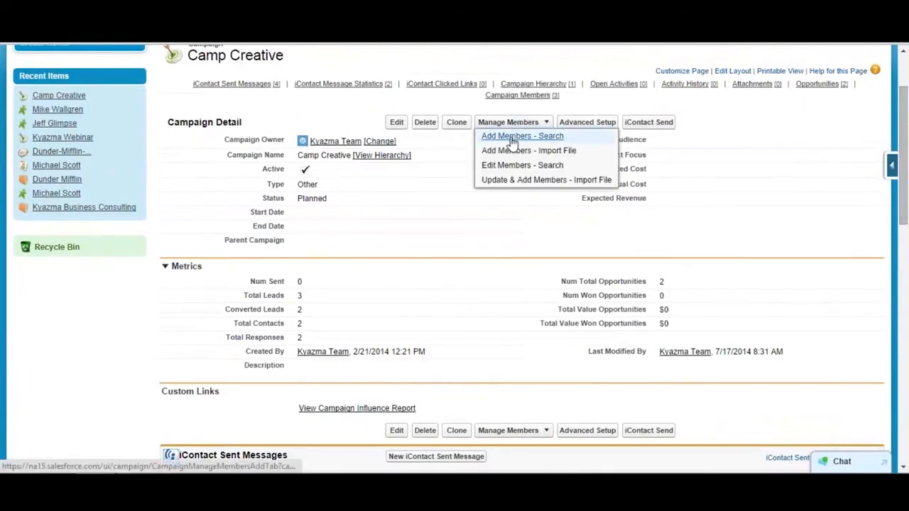
pyautogui.click(522, 136)
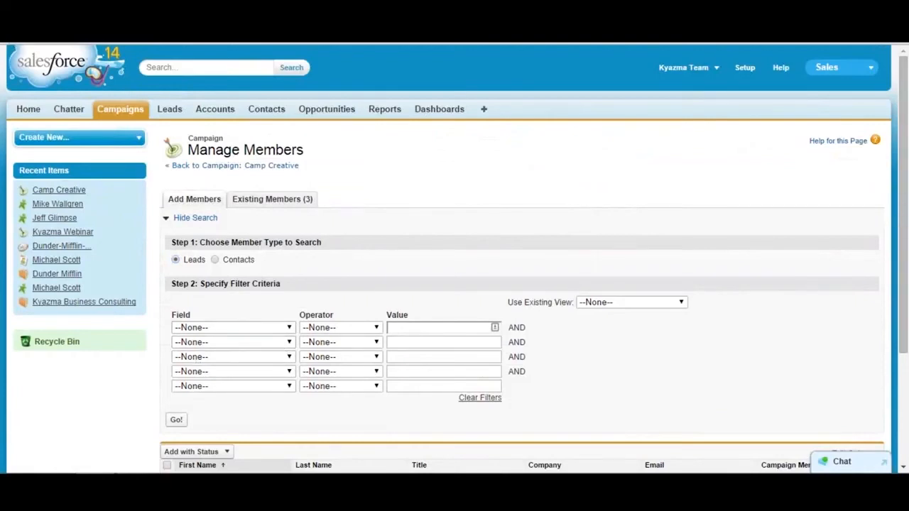
pyautogui.click(235, 165)
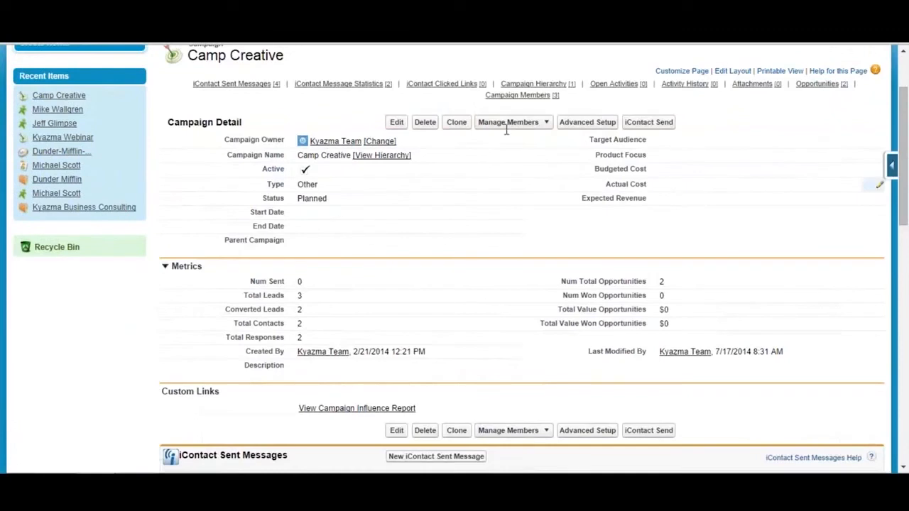
pyautogui.click(508, 122)
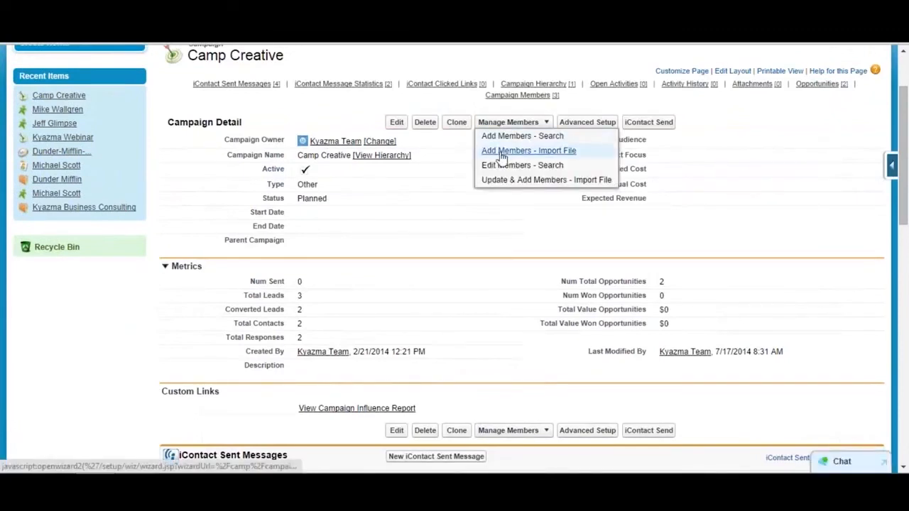
pyautogui.click(529, 149)
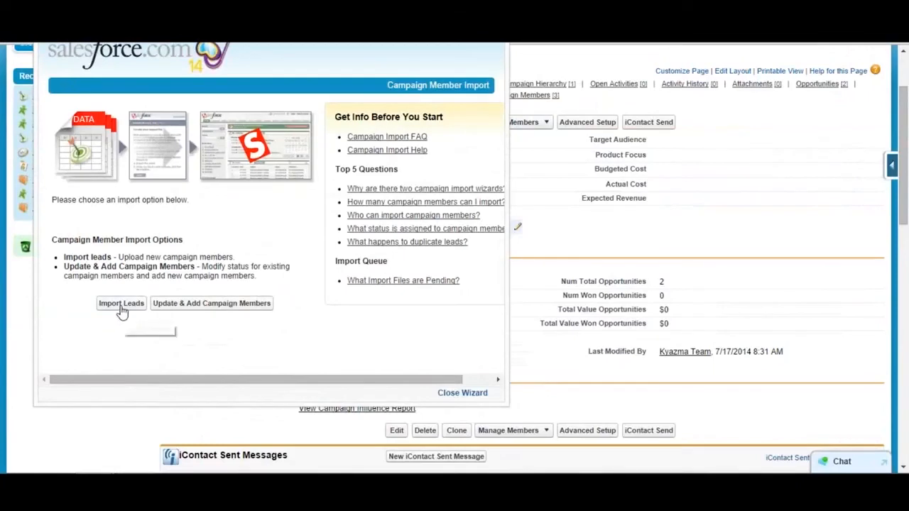
# - Choose Import Leads and review the Upload the File step, default status Sent
pyautogui.click(121, 303)
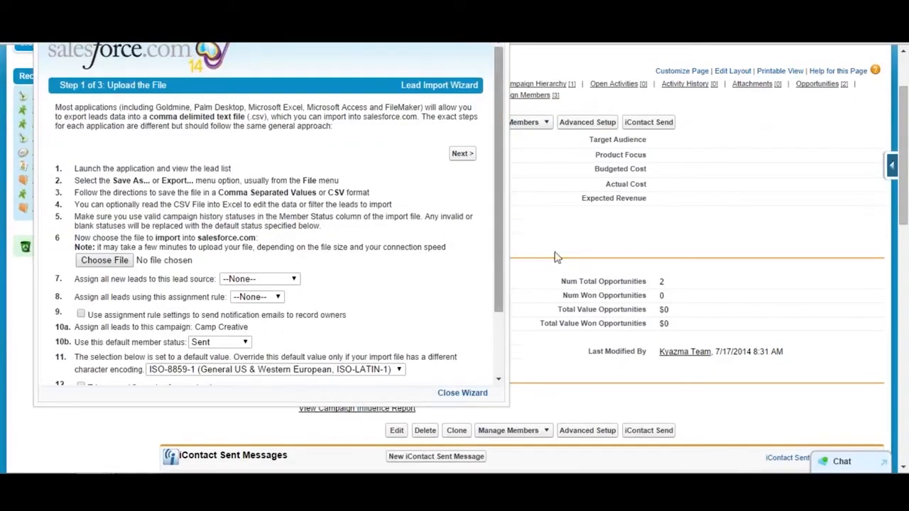
pyautogui.scroll(-3)
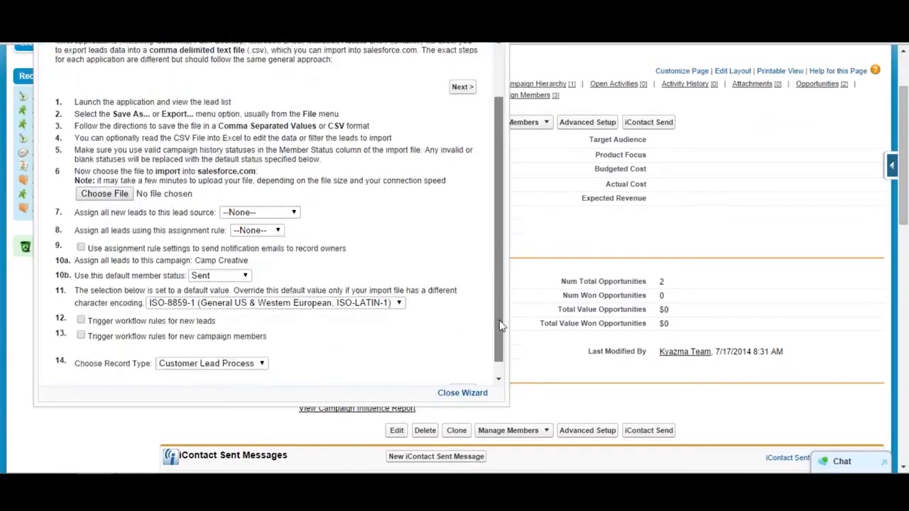
pyautogui.scroll(-3)
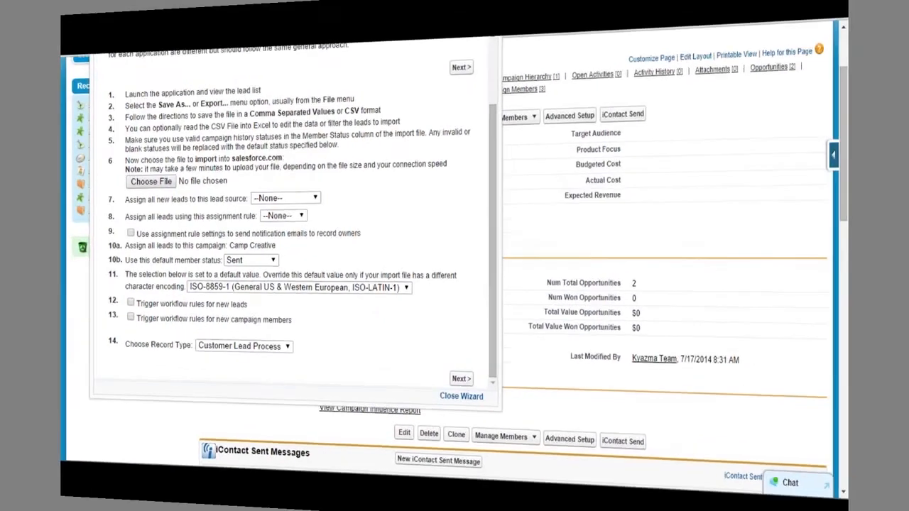
# - Close the lead import wizard and edit Camp Creative's member status values
pyautogui.click(461, 396)
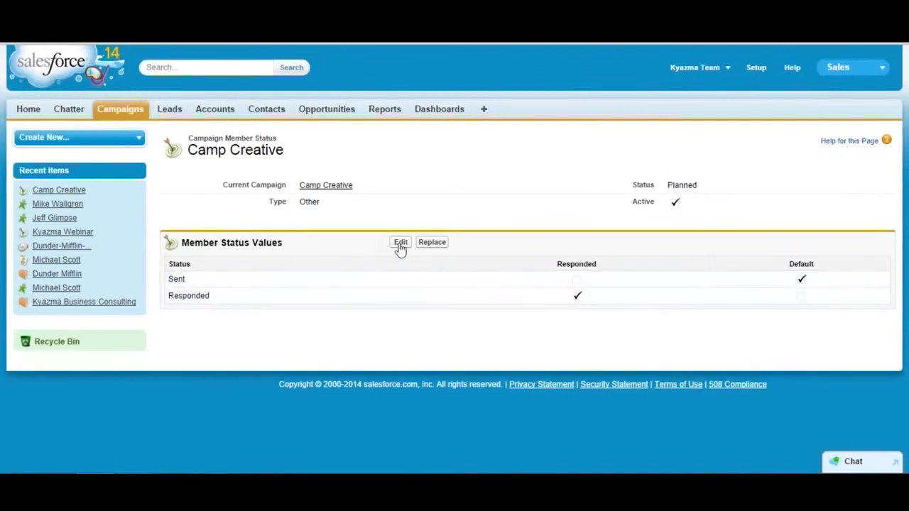
pyautogui.click(400, 242)
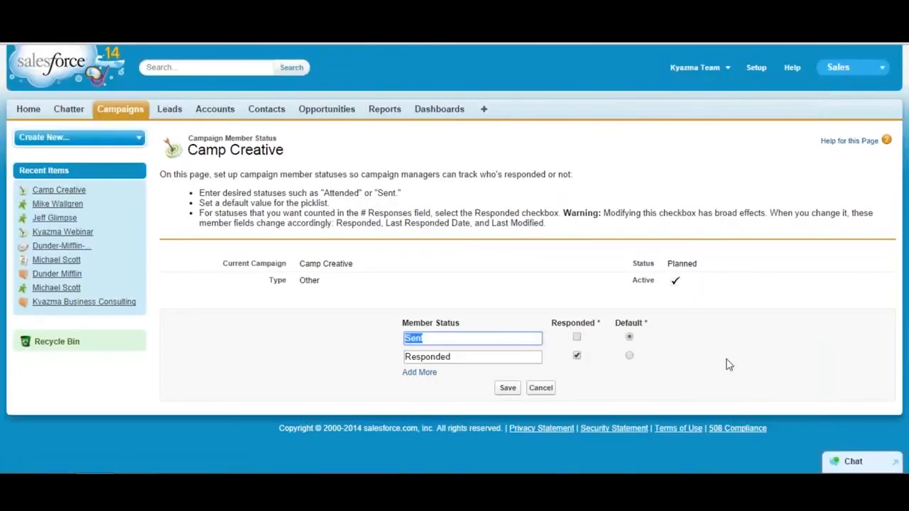
pyautogui.moveTo(674, 380)
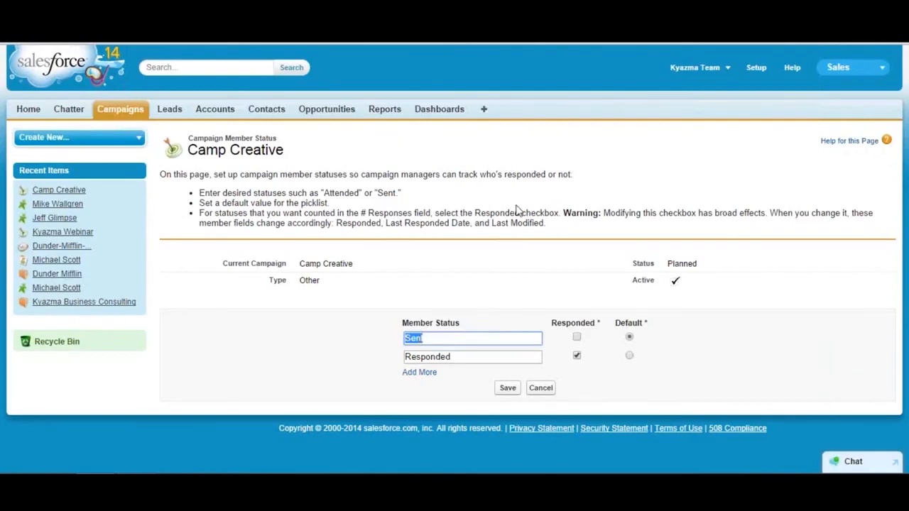
# - Rename Sent to Registered marked as responded, and rename Responded to Attended
pyautogui.write('Registered')
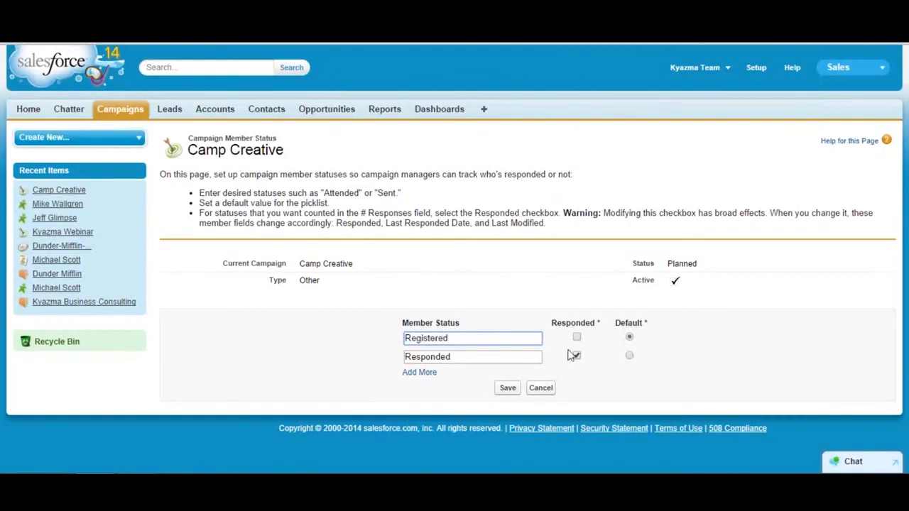
pyautogui.click(576, 336)
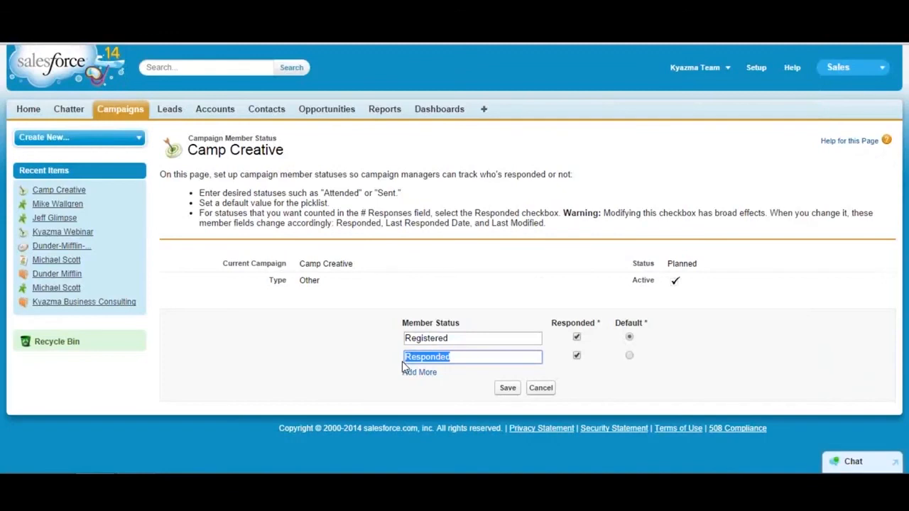
pyautogui.write('Attended')
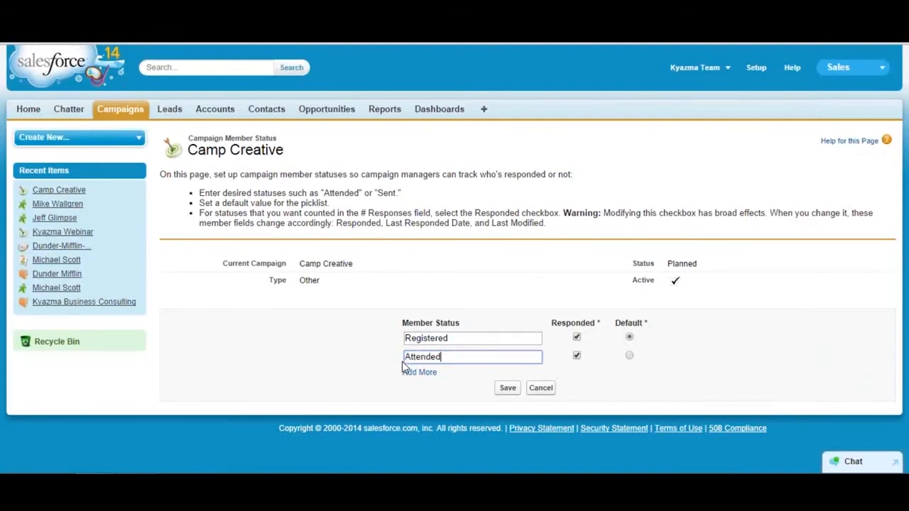